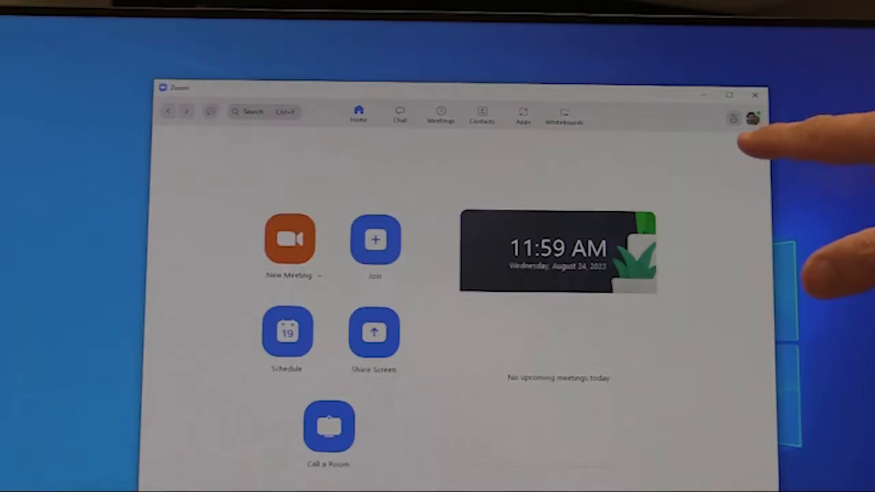
# Step: Show Zoom's Settings on the General page with dual monitors enabled
pyautogui.click(732, 118)
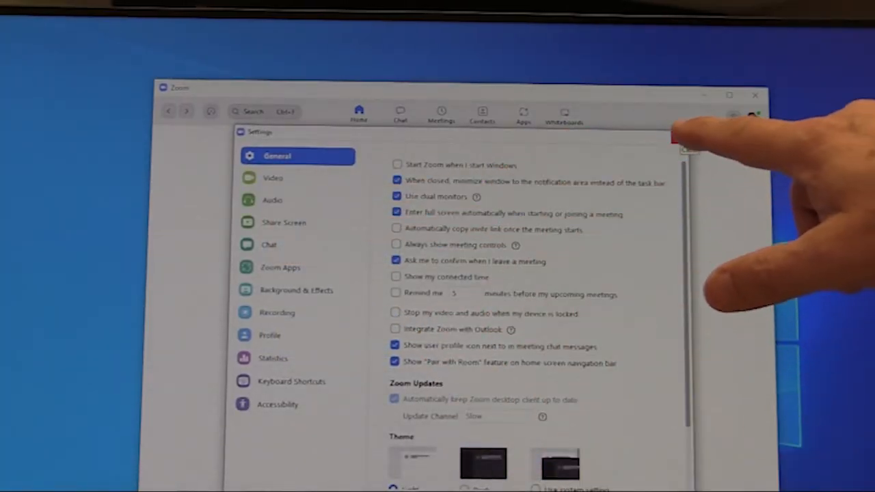
pyautogui.click(680, 143)
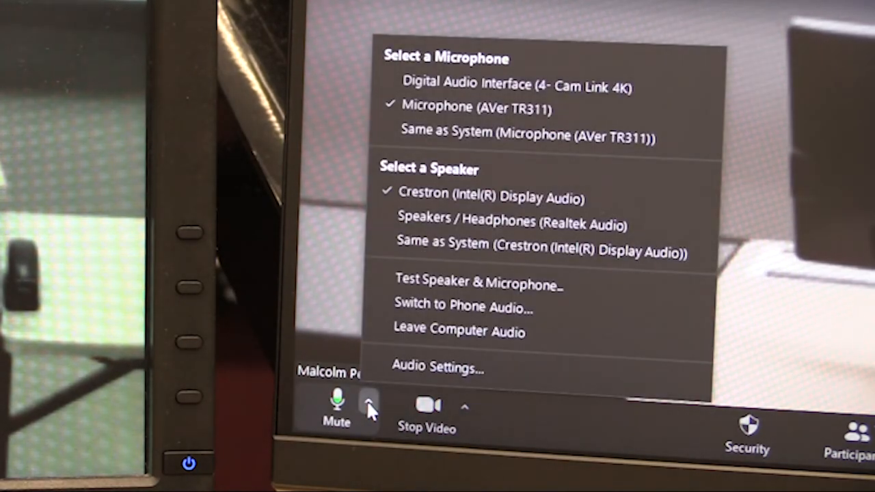
pyautogui.moveTo(594, 112)
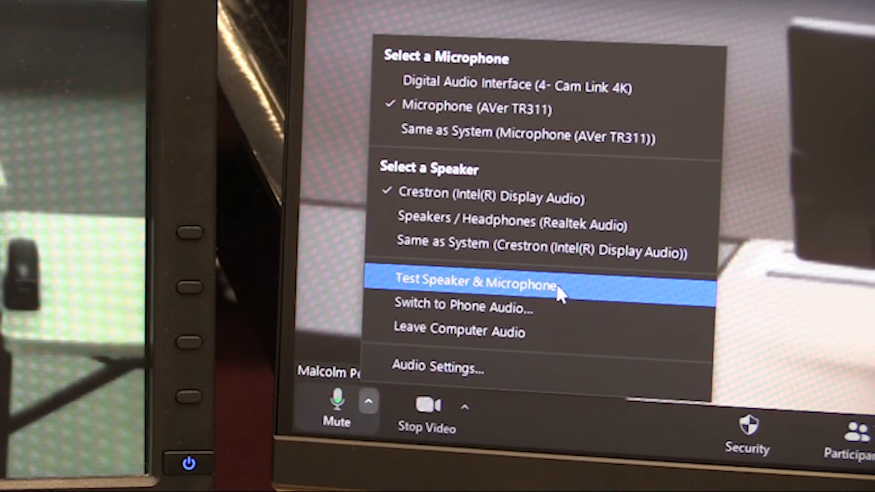
# Step: Run the speaker and microphone test using the AVer TR311 mic and Crestron speaker
pyautogui.click(477, 284)
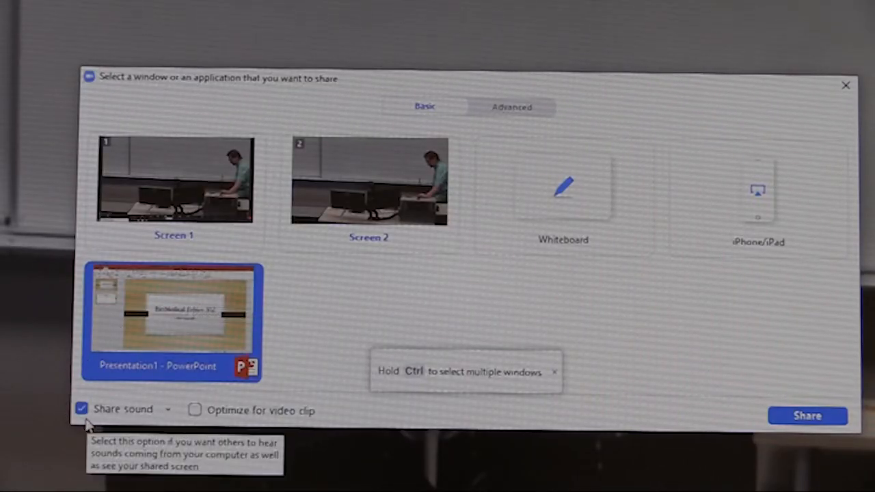
# Step: Share the PowerPoint presentation with Optimize for video clip ticked and sound shared
pyautogui.click(194, 410)
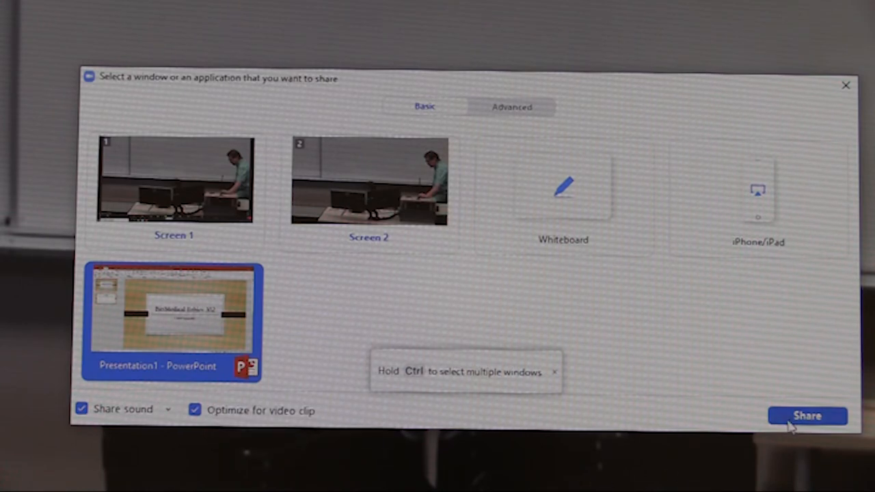
pyautogui.click(806, 416)
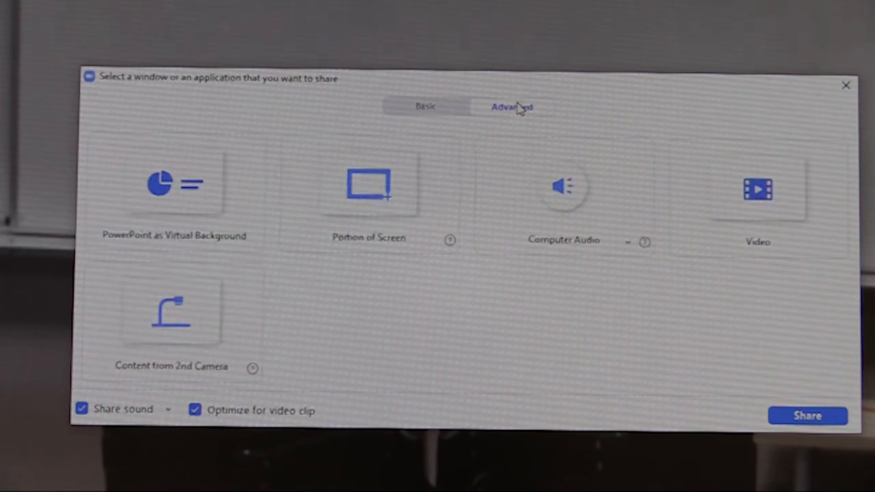
# Step: Show the Advanced sharing options: portion of screen, computer audio, second camera
pyautogui.click(170, 311)
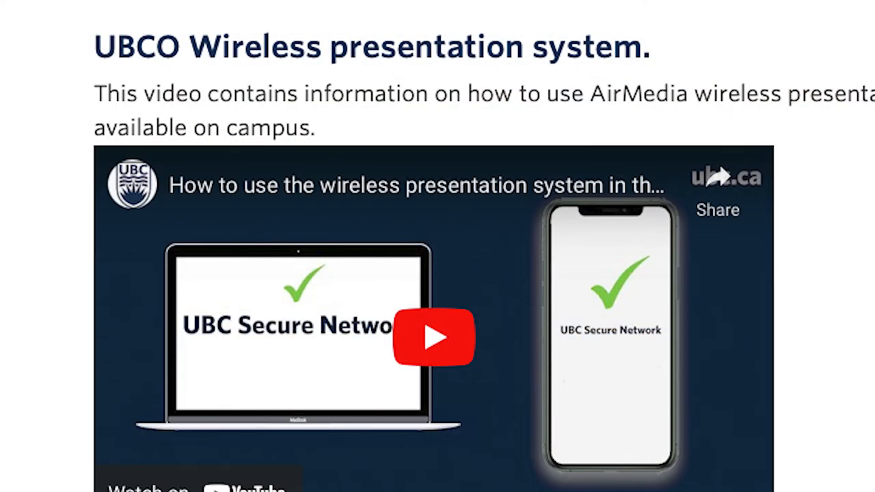
# Step: Play the AirMedia how-to video on the UBCO Wireless presentation system page
pyautogui.click(434, 336)
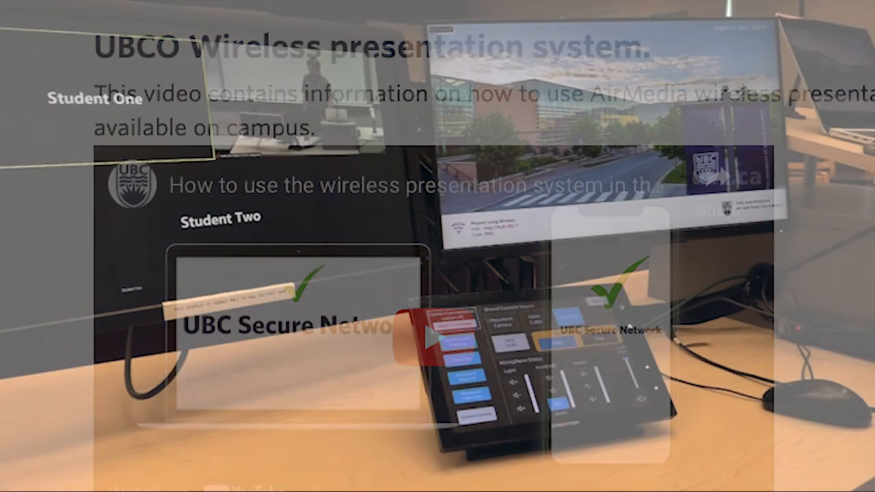